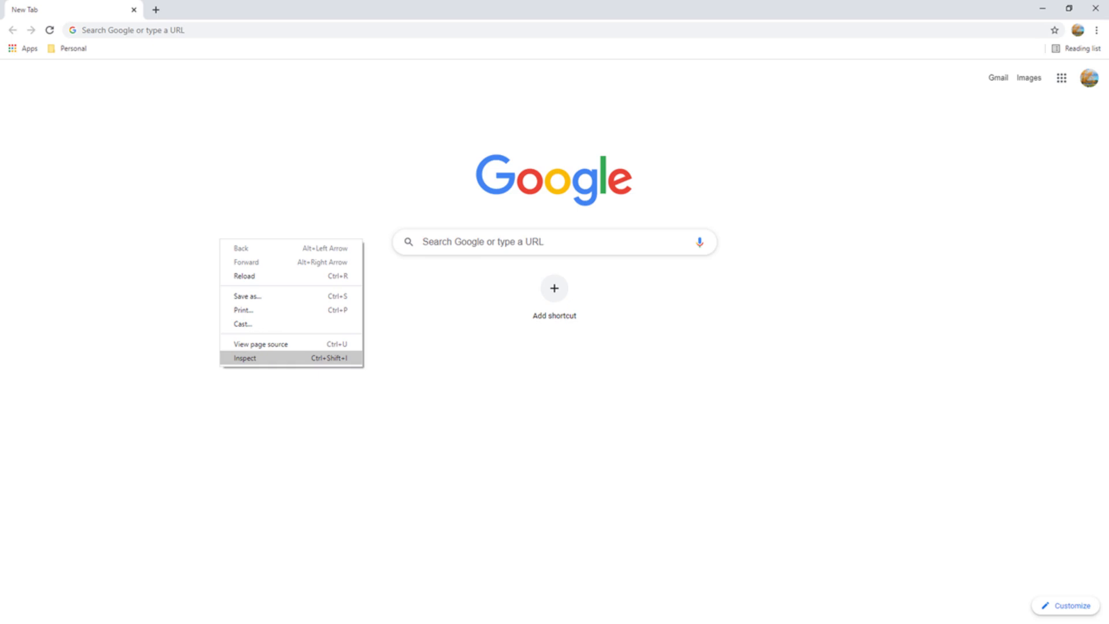
Inspect the New Tab page to bring up DevTools with an empty Console
{"action": "left_click", "coordinate": [245, 358]}
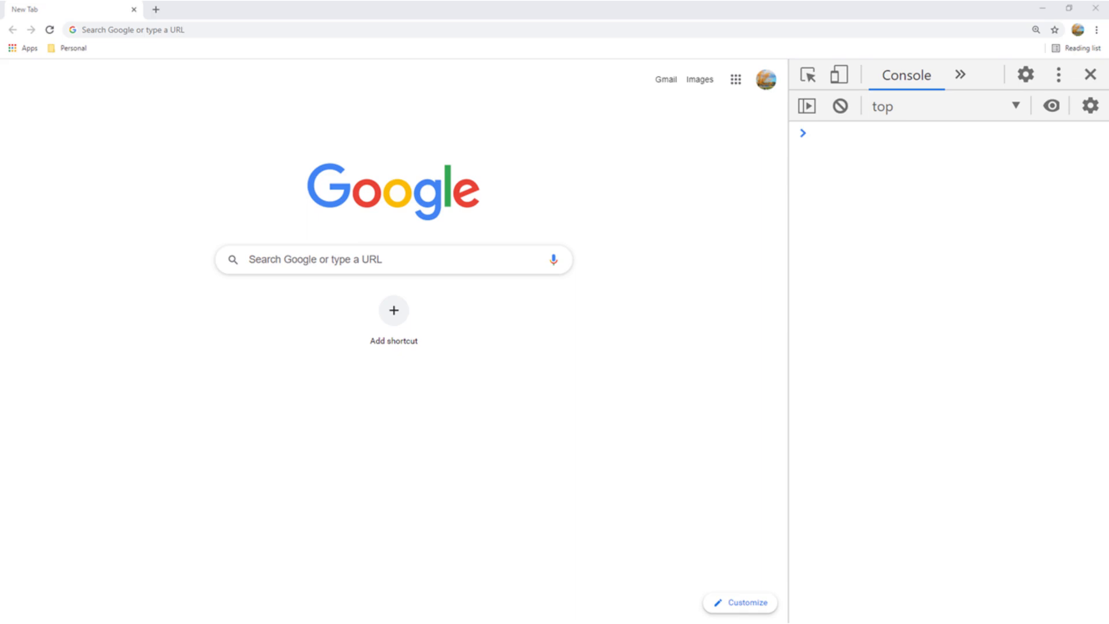
Set the DevTools dock side to bottom via the three-dot options menu
{"action": "left_click", "coordinate": [1059, 76]}
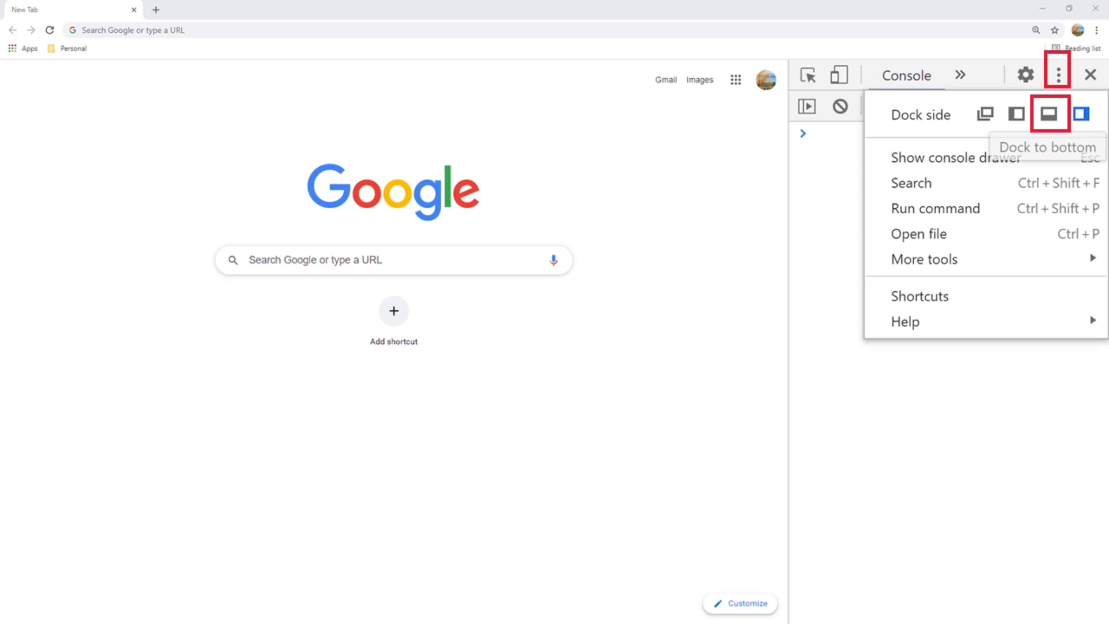
{"action": "left_click", "coordinate": [1041, 115]}
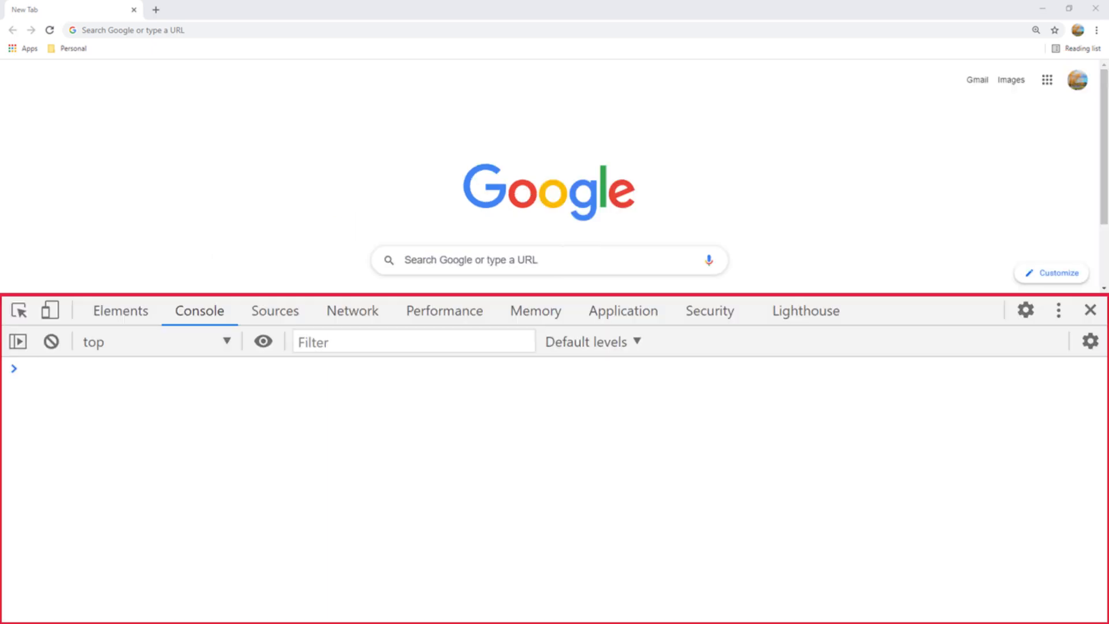
Run console.log("Hello World"); in the Console so it prints Hello World
{"action": "left_click", "coordinate": [199, 310]}
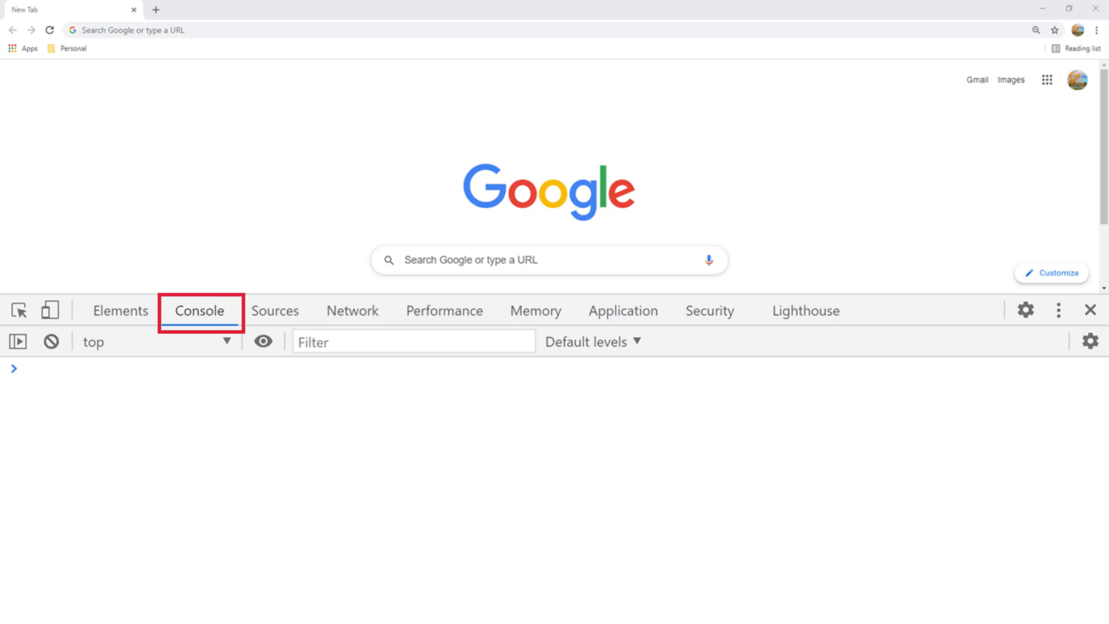
{"action": "type", "text": "console.log(\"Hello World\");"}
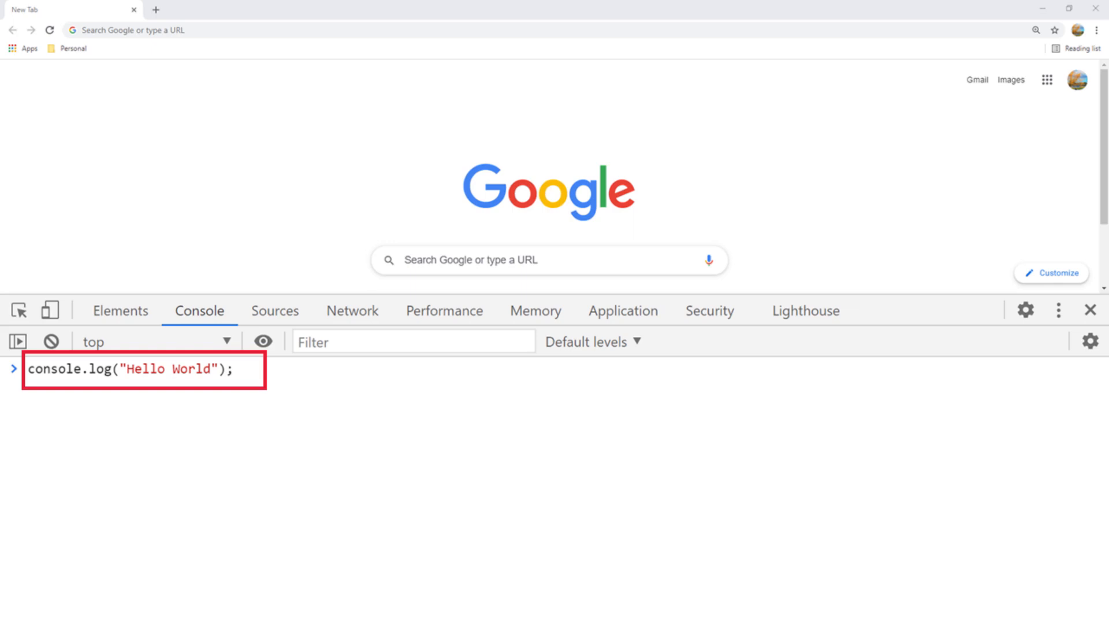
{"action": "key", "text": "Enter"}
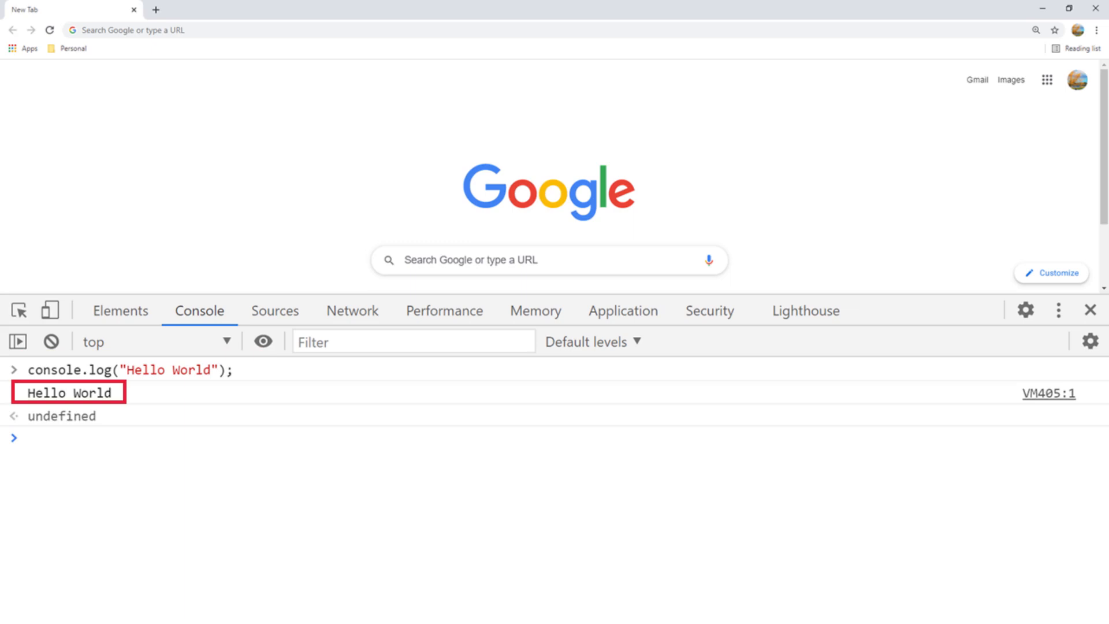